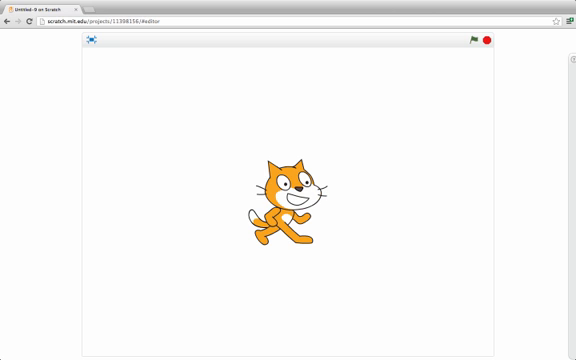
# Start the script with the green flag so the cat draws red and orange petals
pyautogui.click(482, 42)
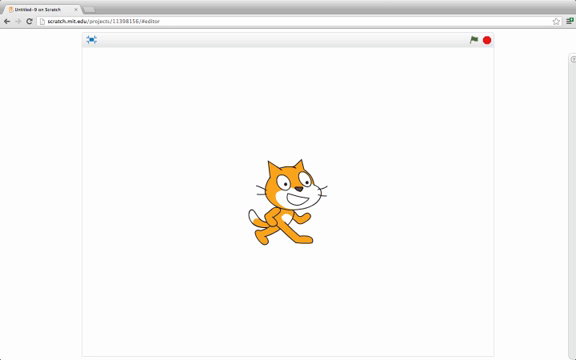
pyautogui.click(467, 43)
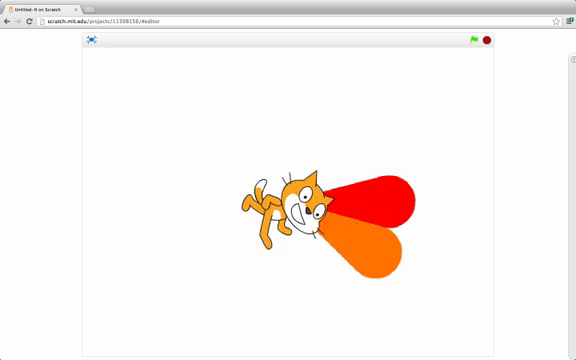